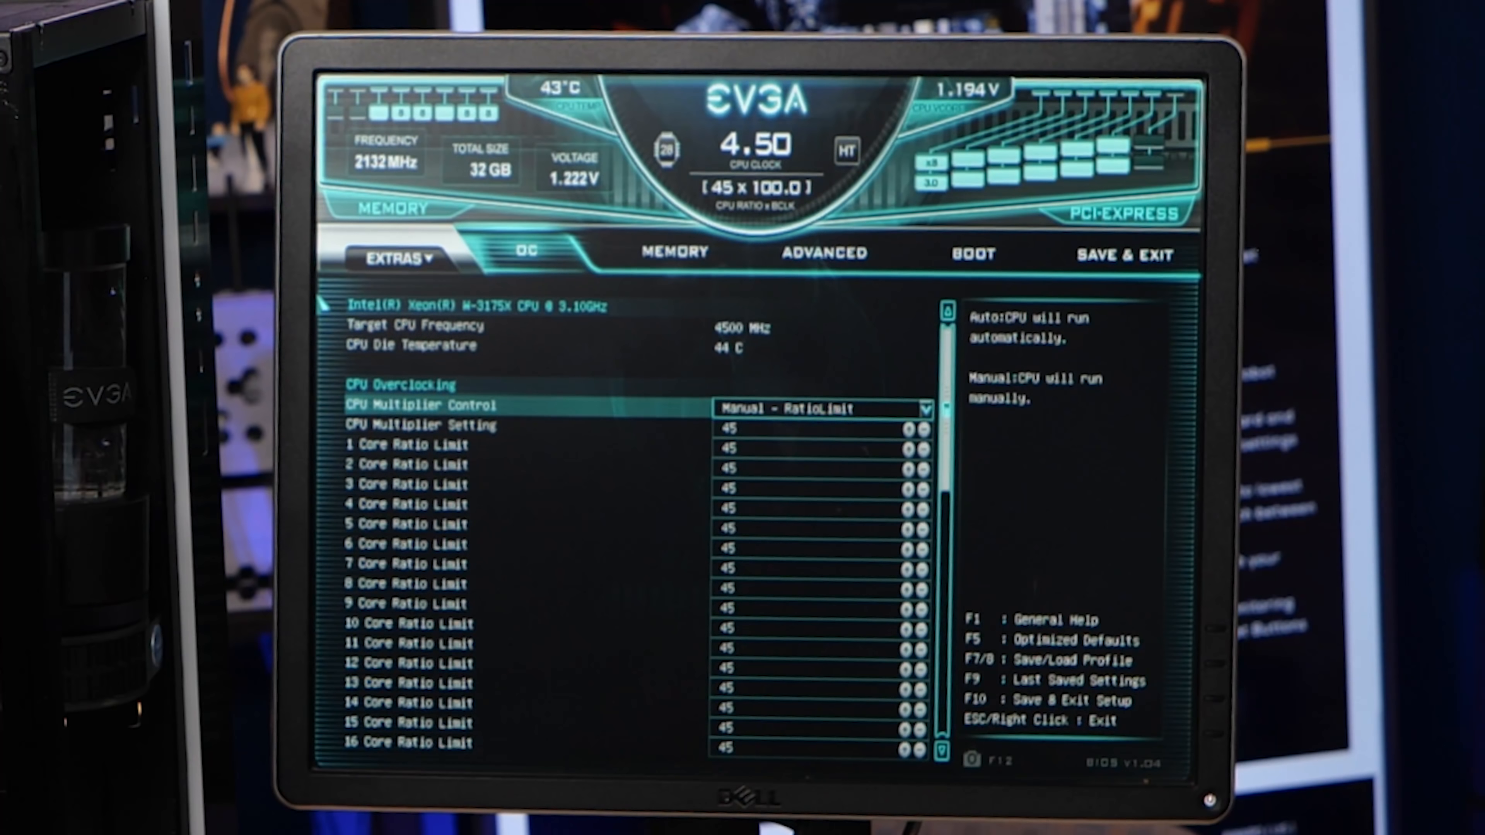
Browse the Advanced, Boot and Memory tabs, ending on the memory profile and timing configuration page.
left_click(395, 257)
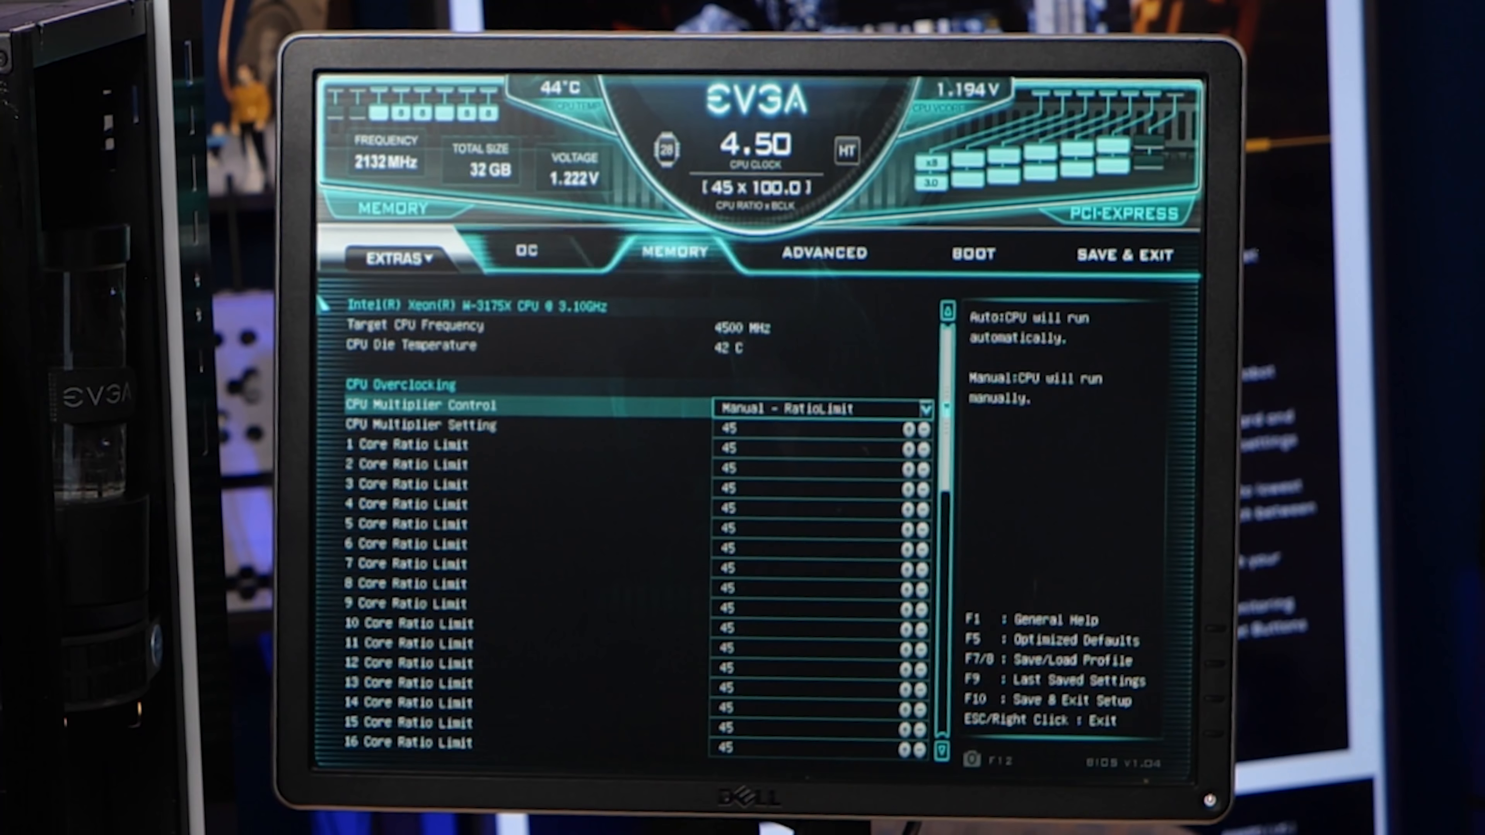
left_click(822, 253)
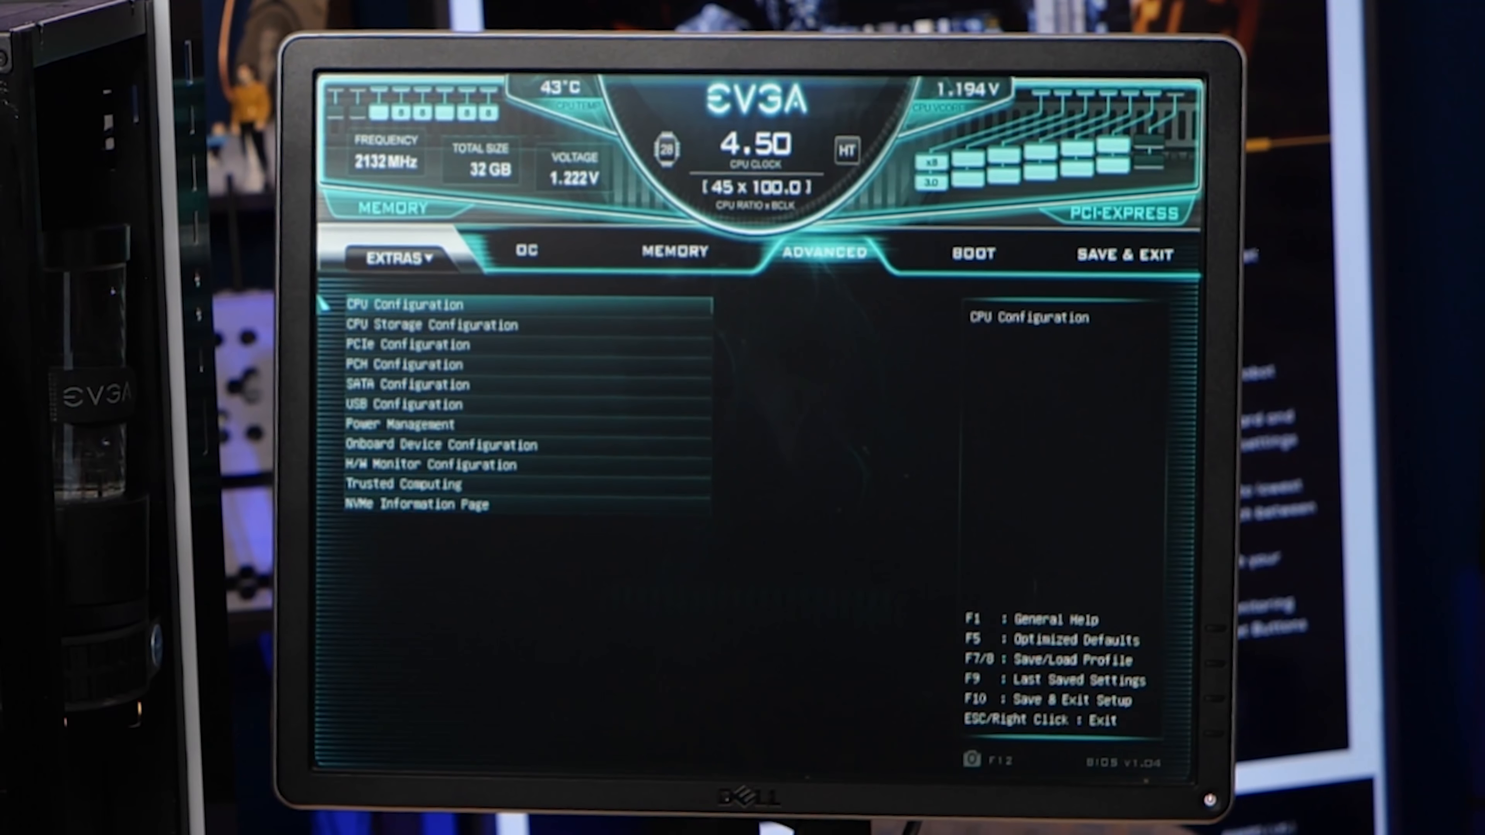
left_click(970, 253)
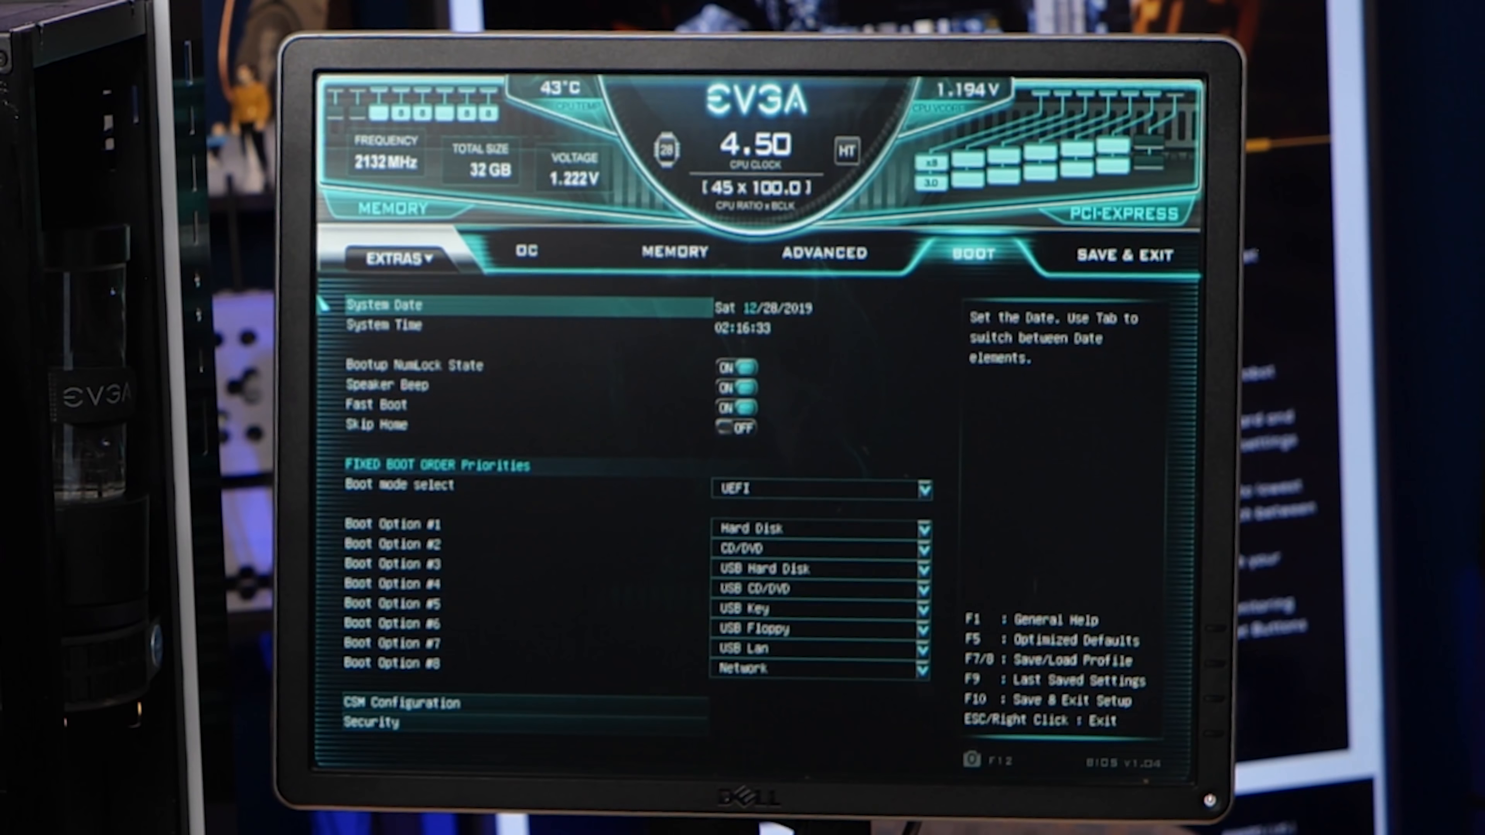
left_click(823, 253)
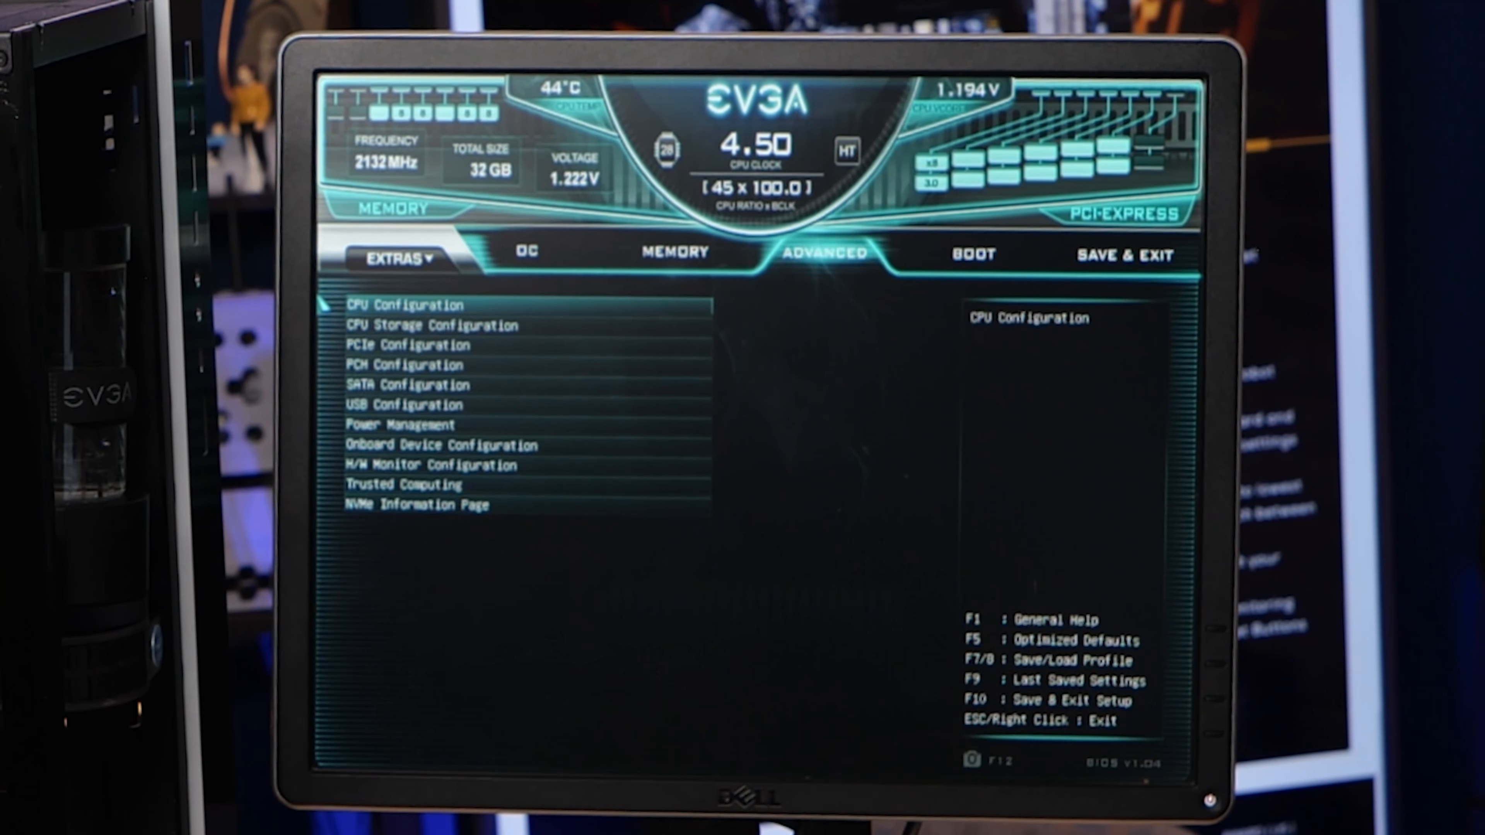
left_click(674, 253)
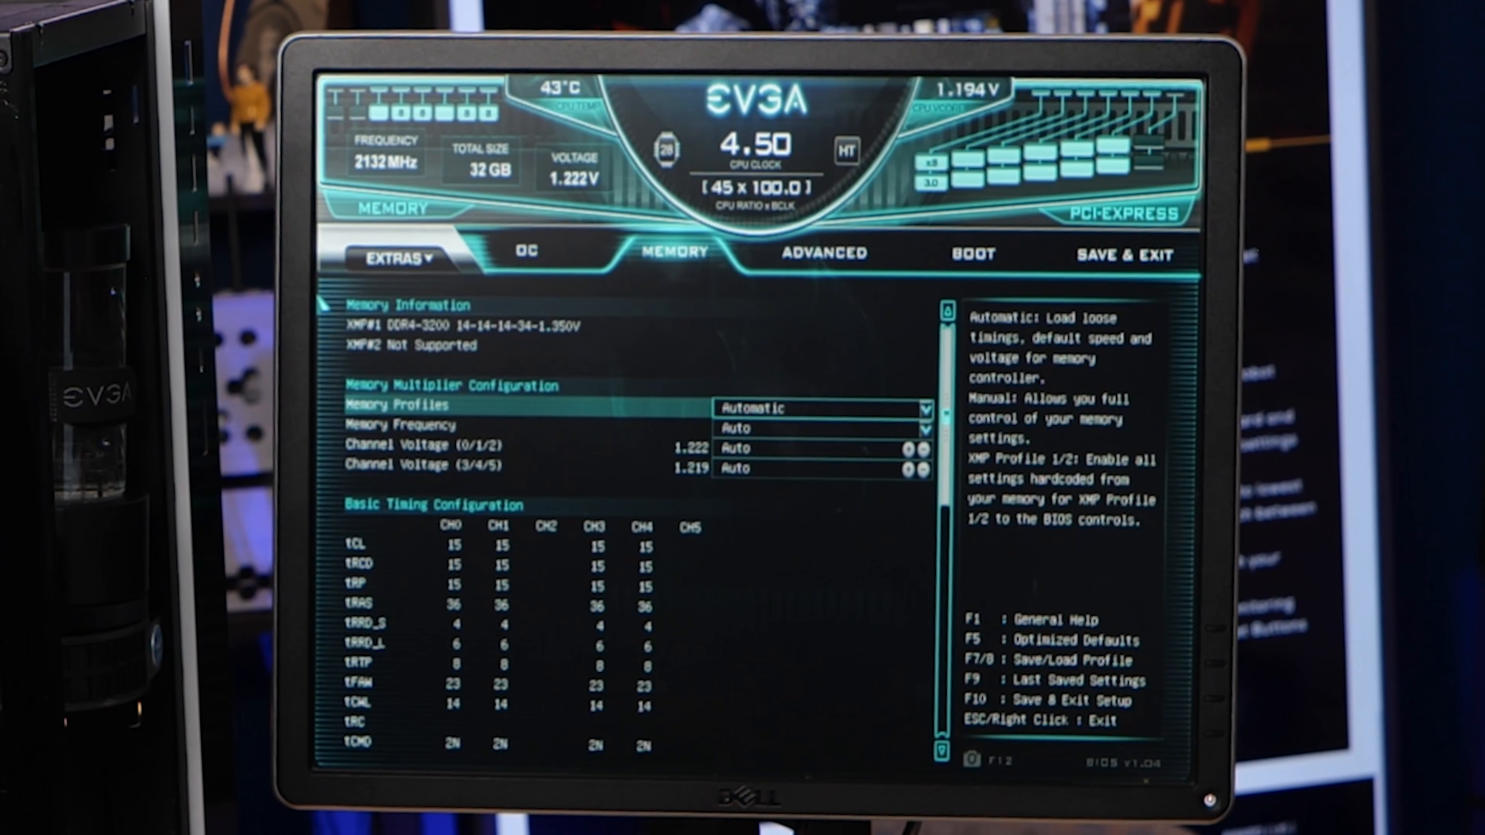